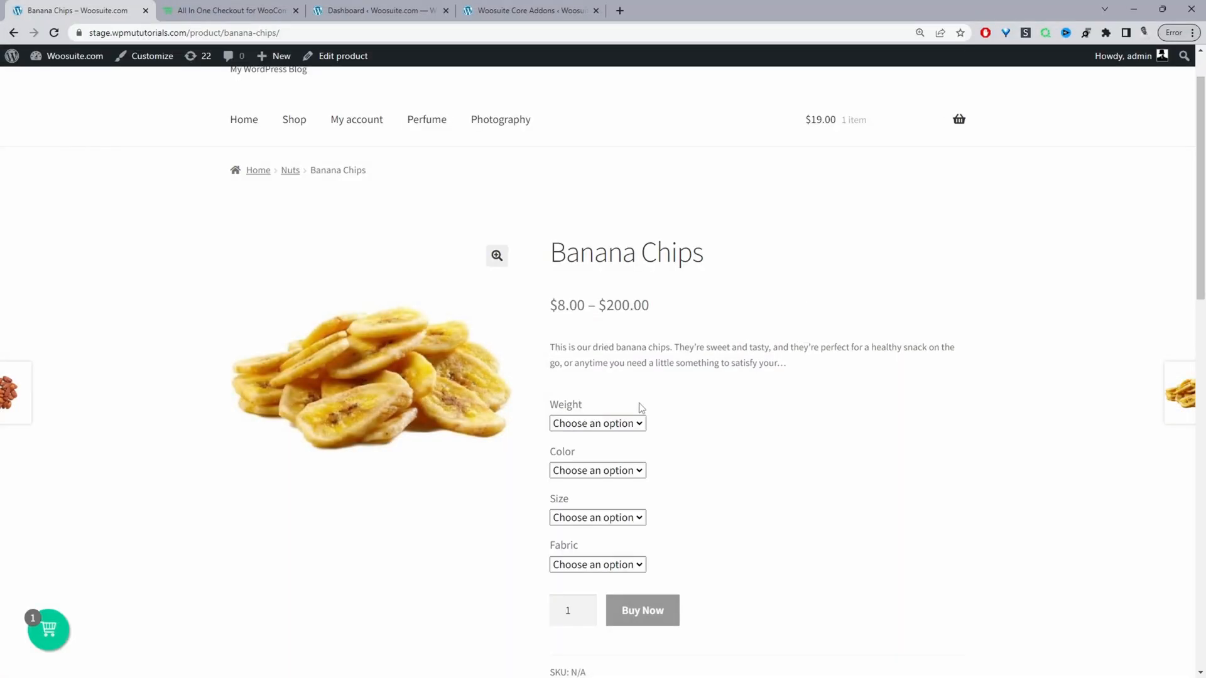
Step: Buy Banana Chips as 100G, Black, 50 ML, Cotton via Buy Now, landing on checkout at $65.00
click(597, 424)
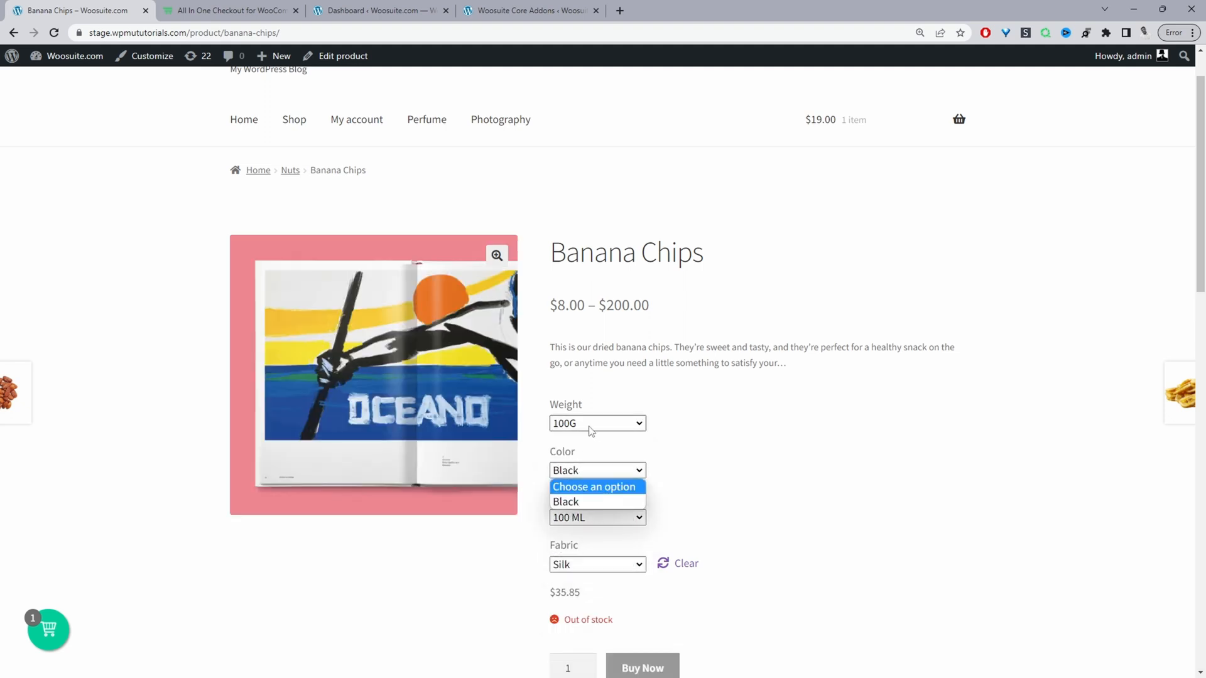
click(569, 516)
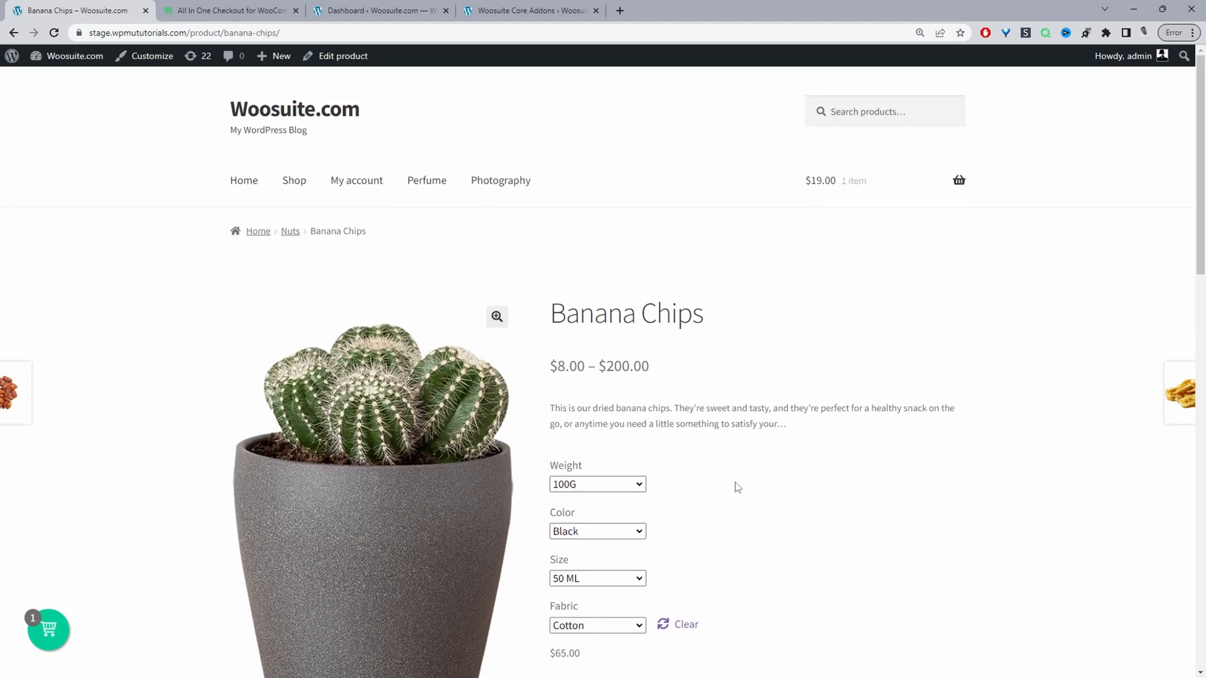
scroll(down, 3)
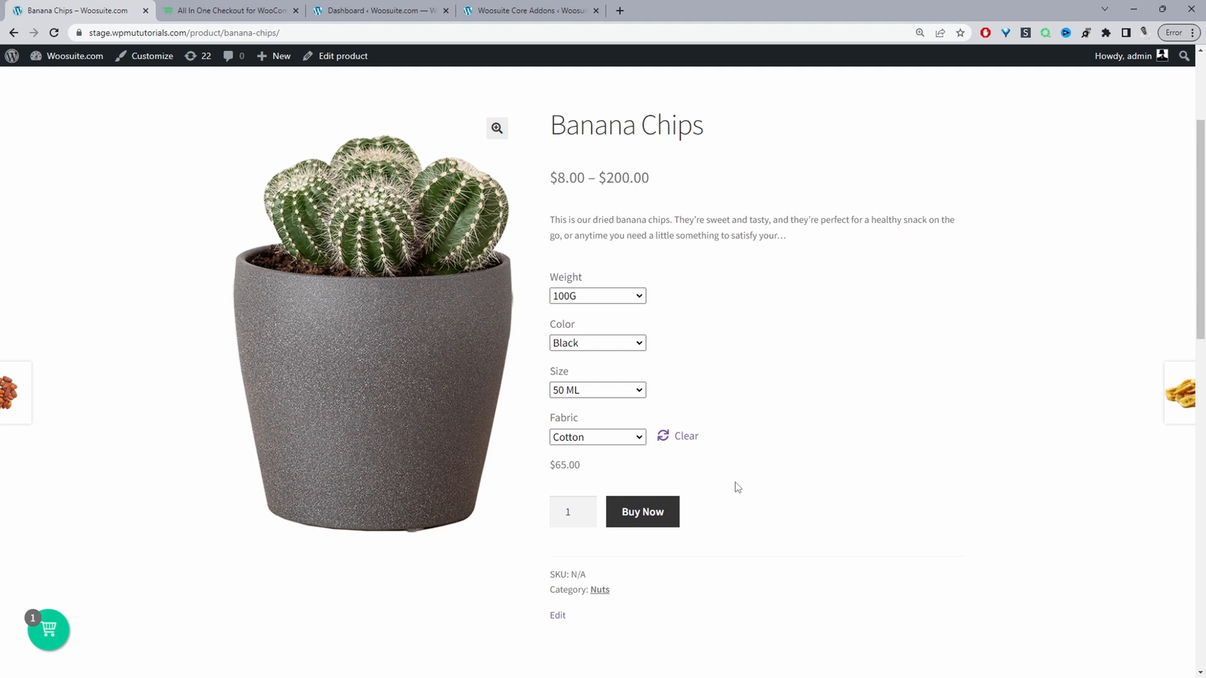
click(642, 511)
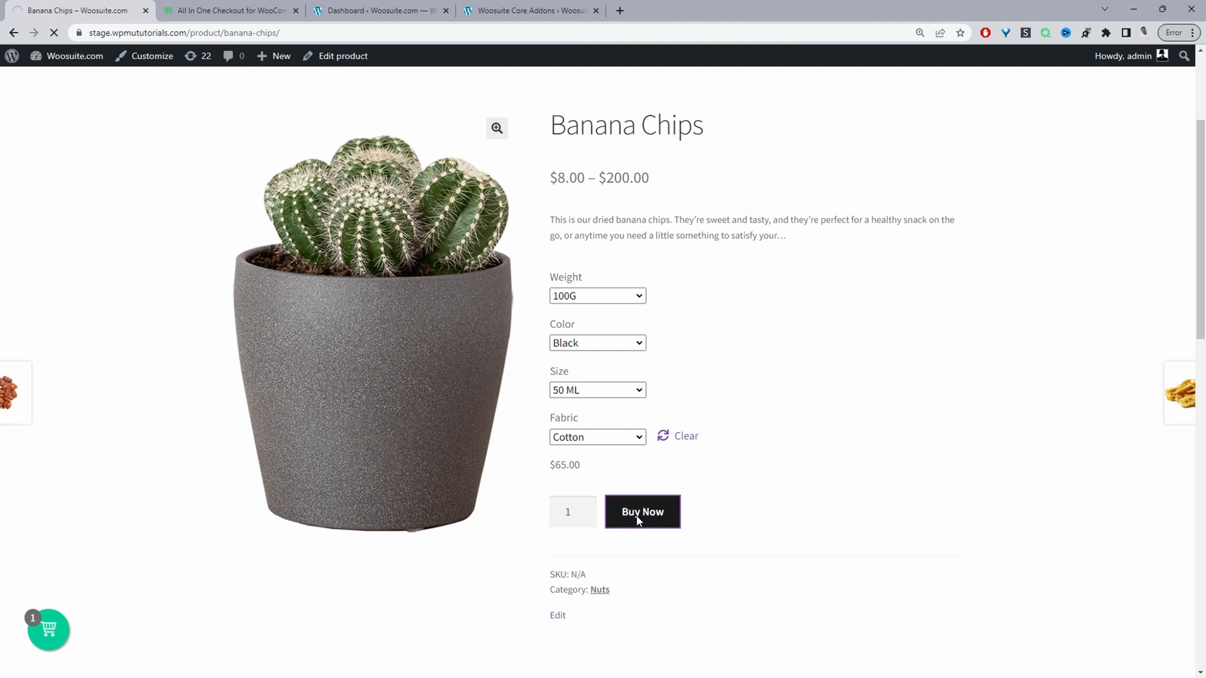
click(642, 511)
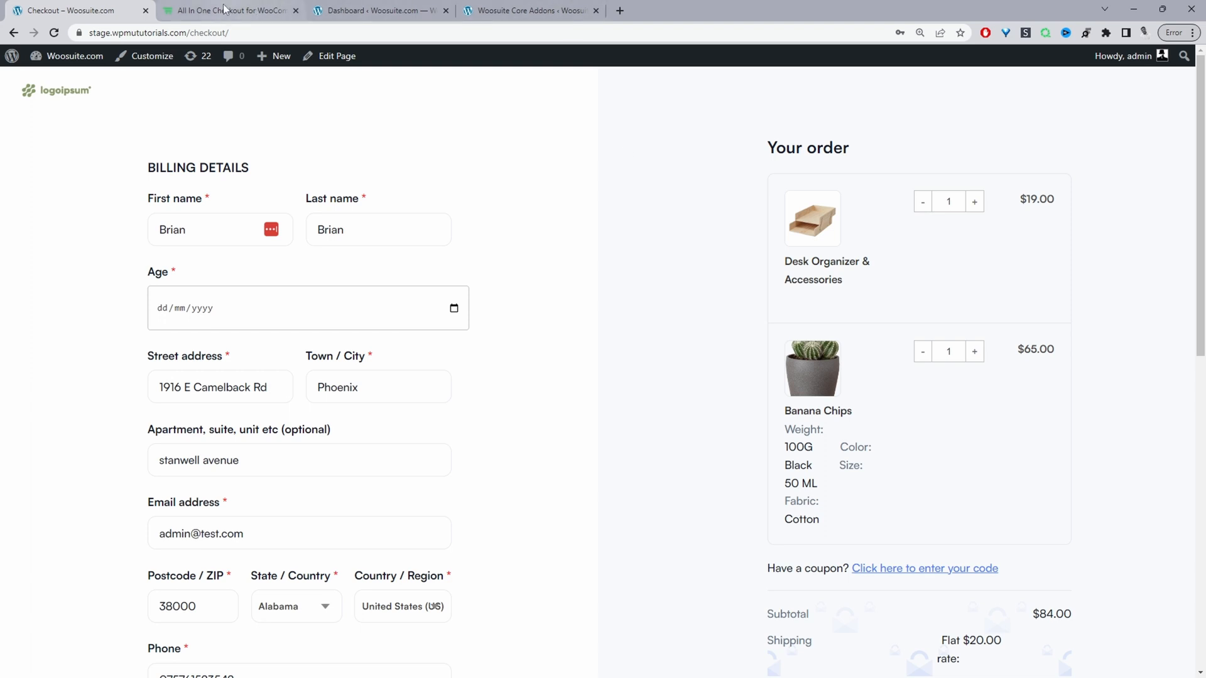
Step: View the All In One Checkout plugin page, then return to the Woosuite WordPress dashboard
click(227, 11)
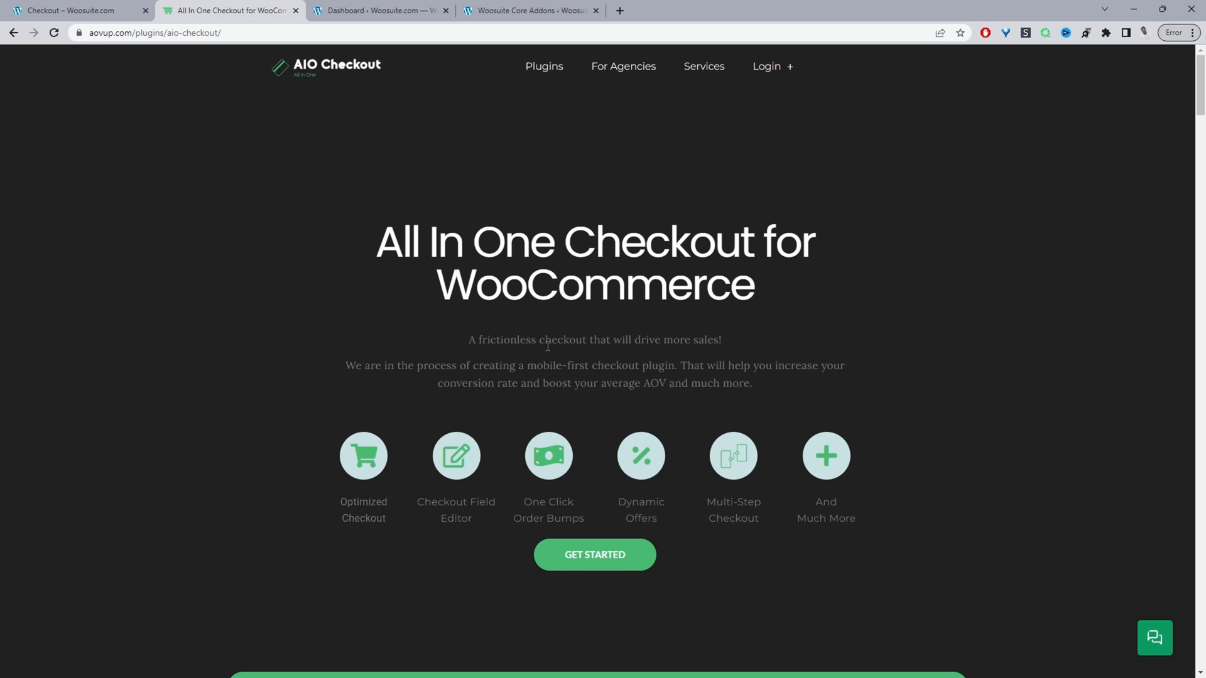
click(376, 10)
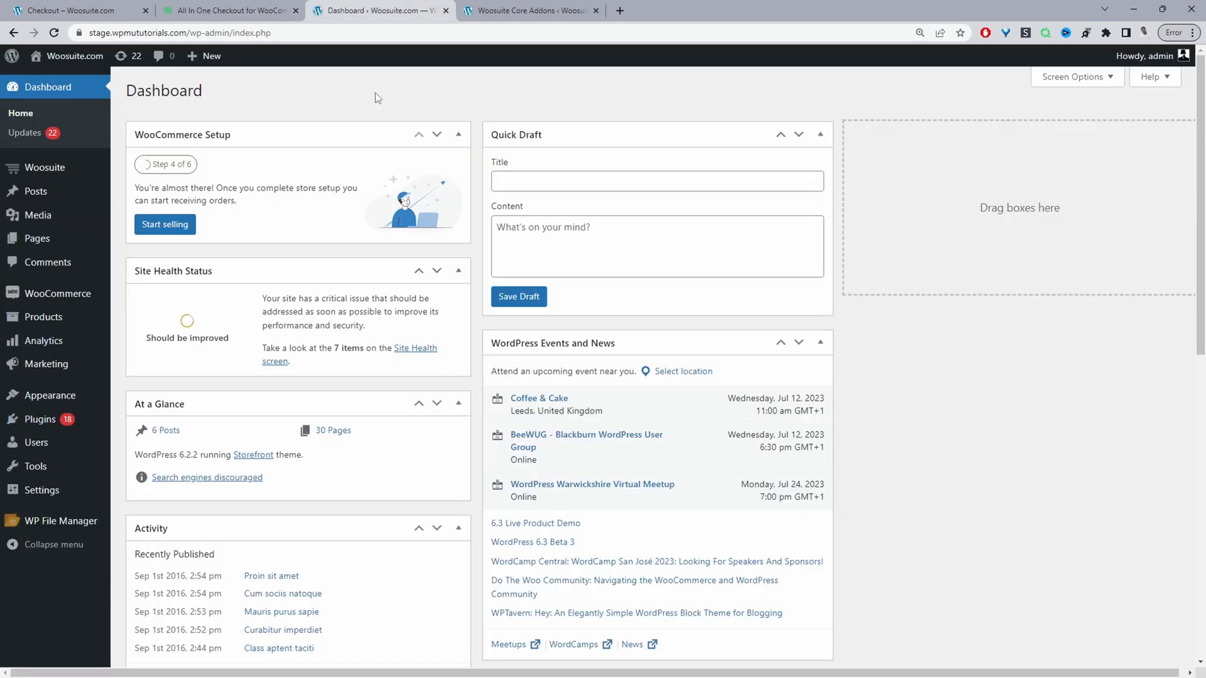
mouse_move(41, 420)
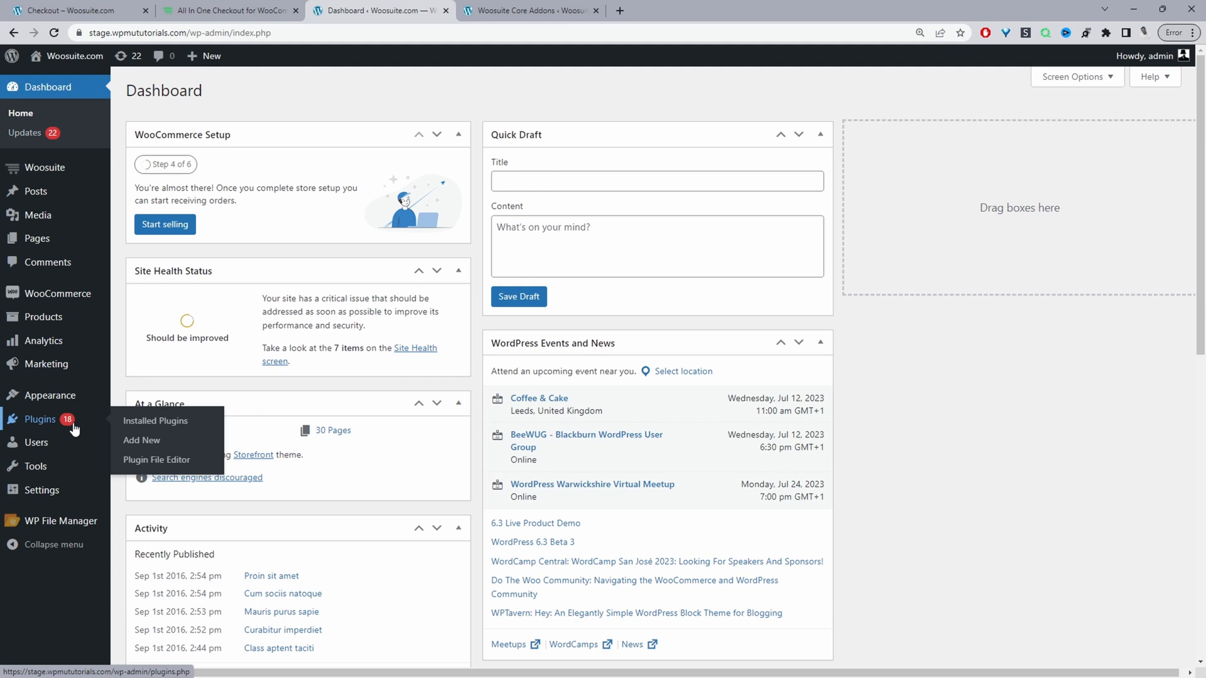
mouse_move(142, 439)
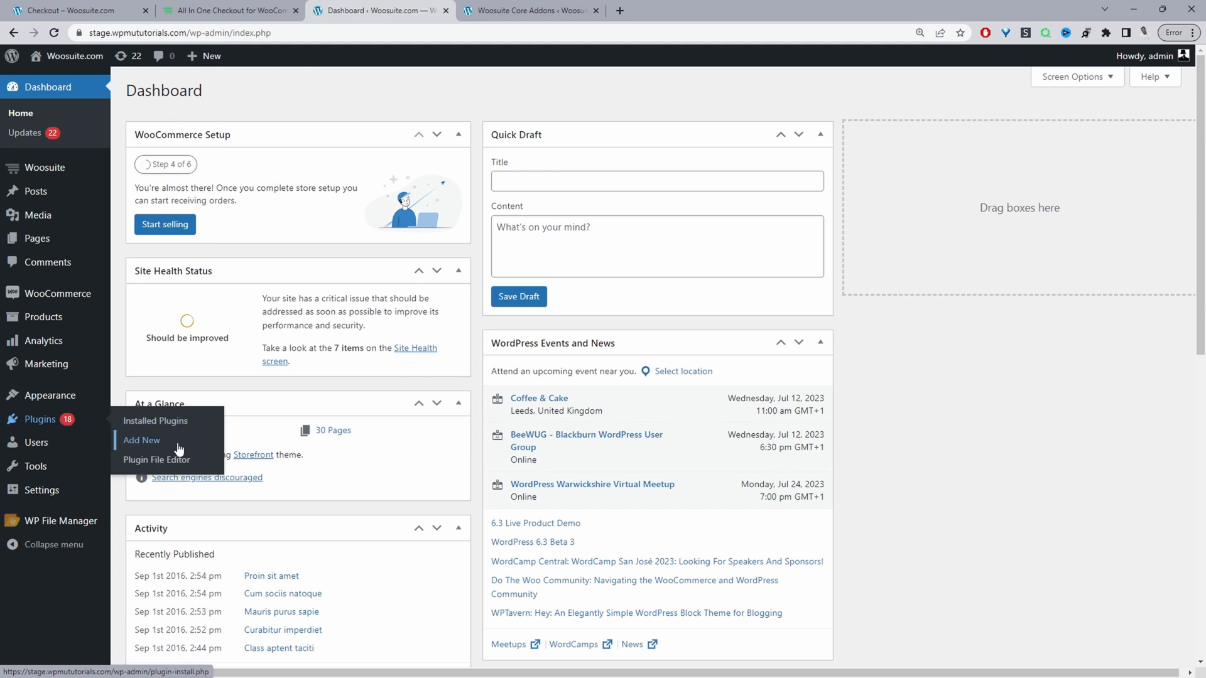
mouse_move(46, 167)
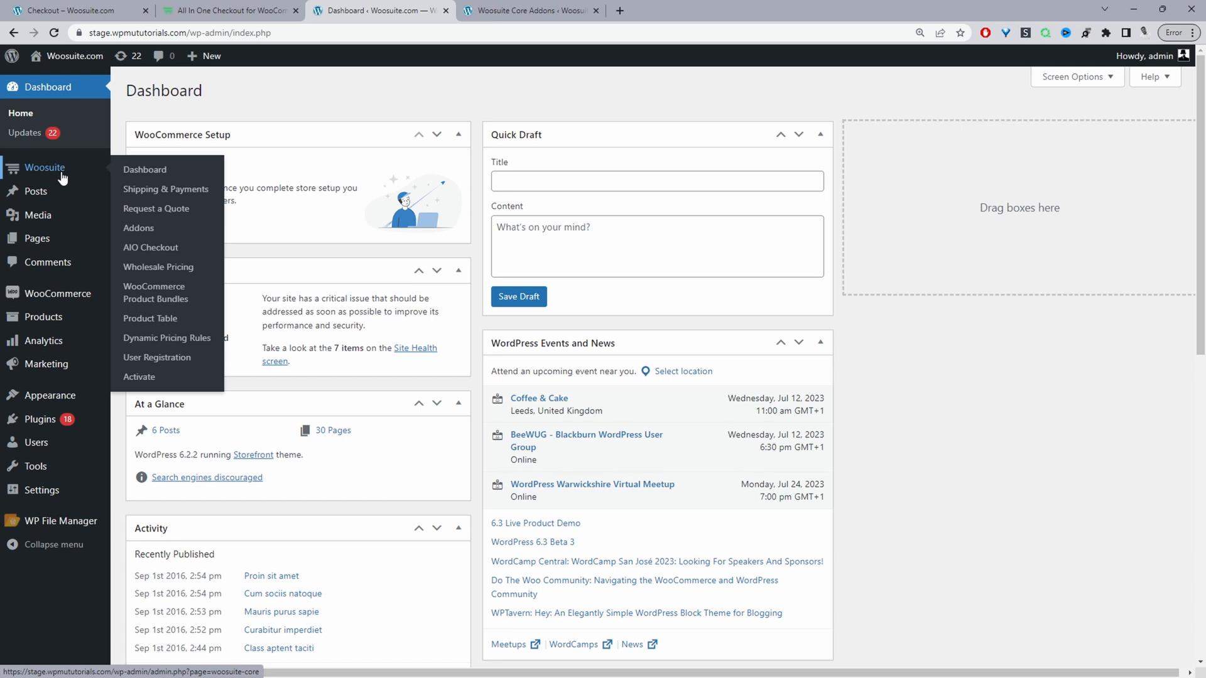
mouse_move(56, 169)
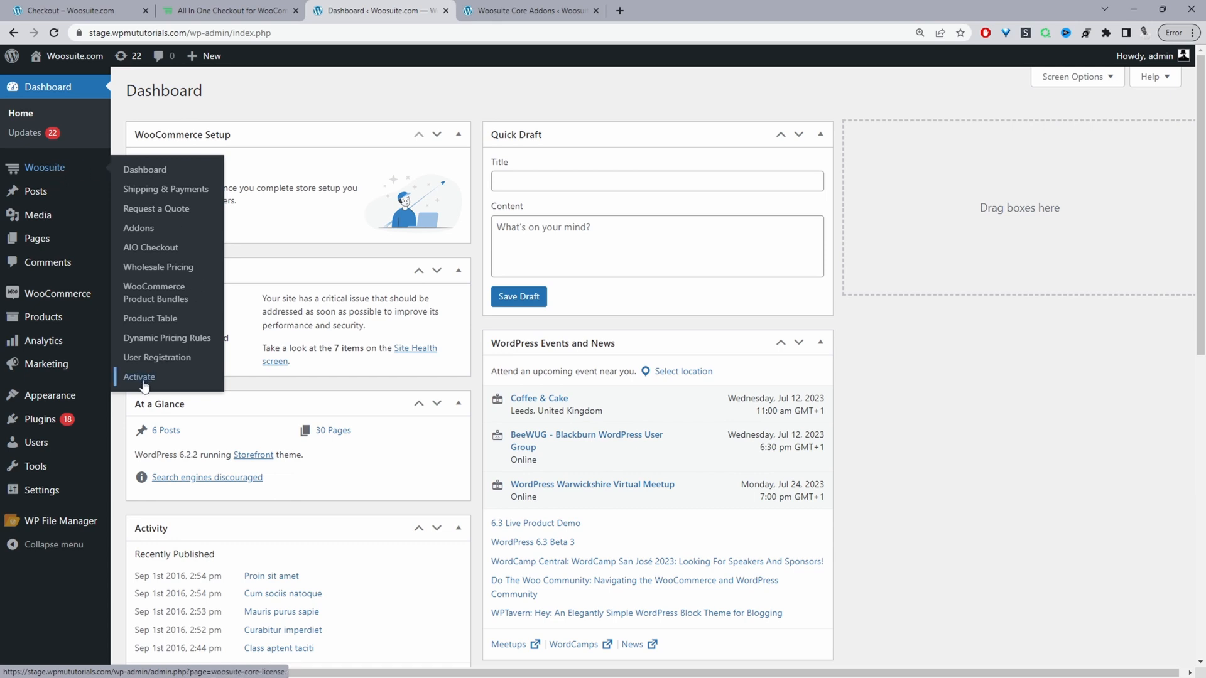
mouse_move(138, 227)
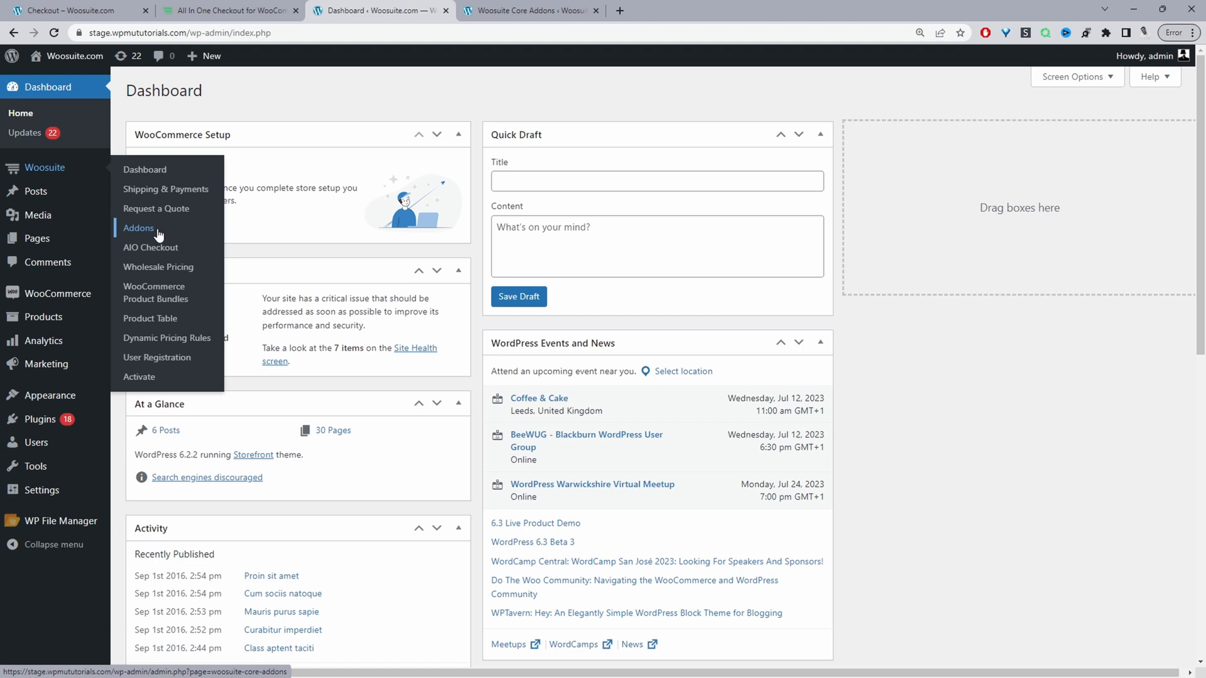
mouse_move(141, 233)
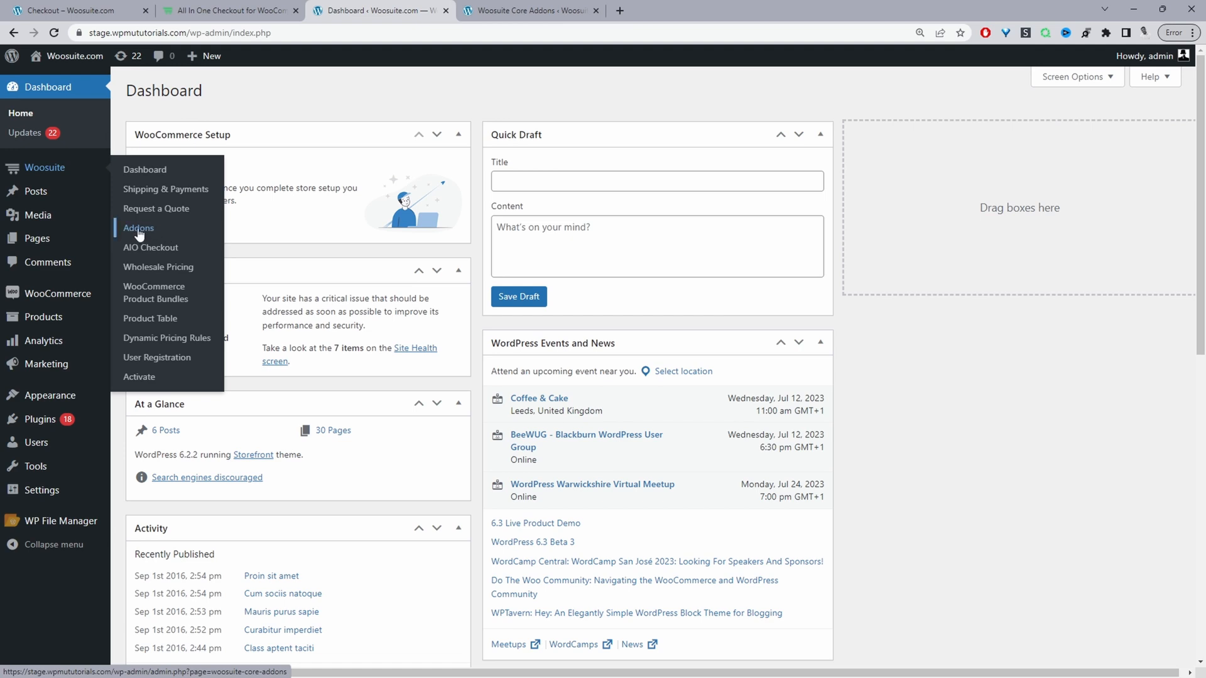
Step: Go to the Woosuite Addons page from the Plugins menu
click(138, 227)
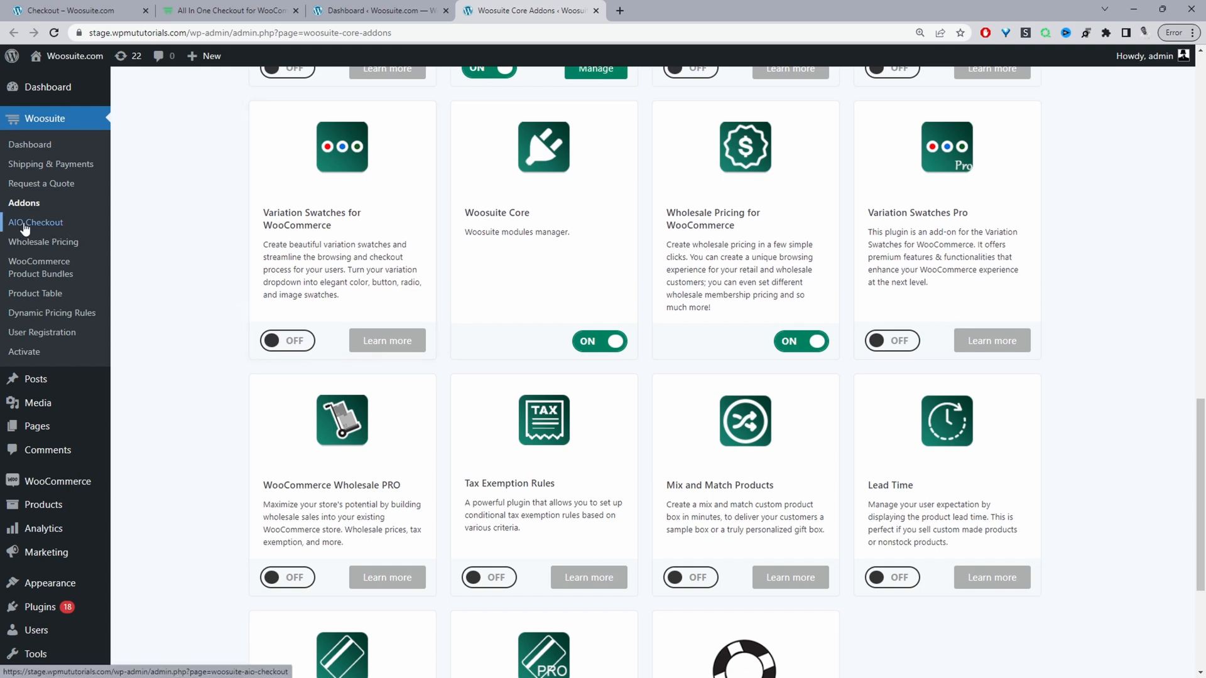
mouse_move(27, 229)
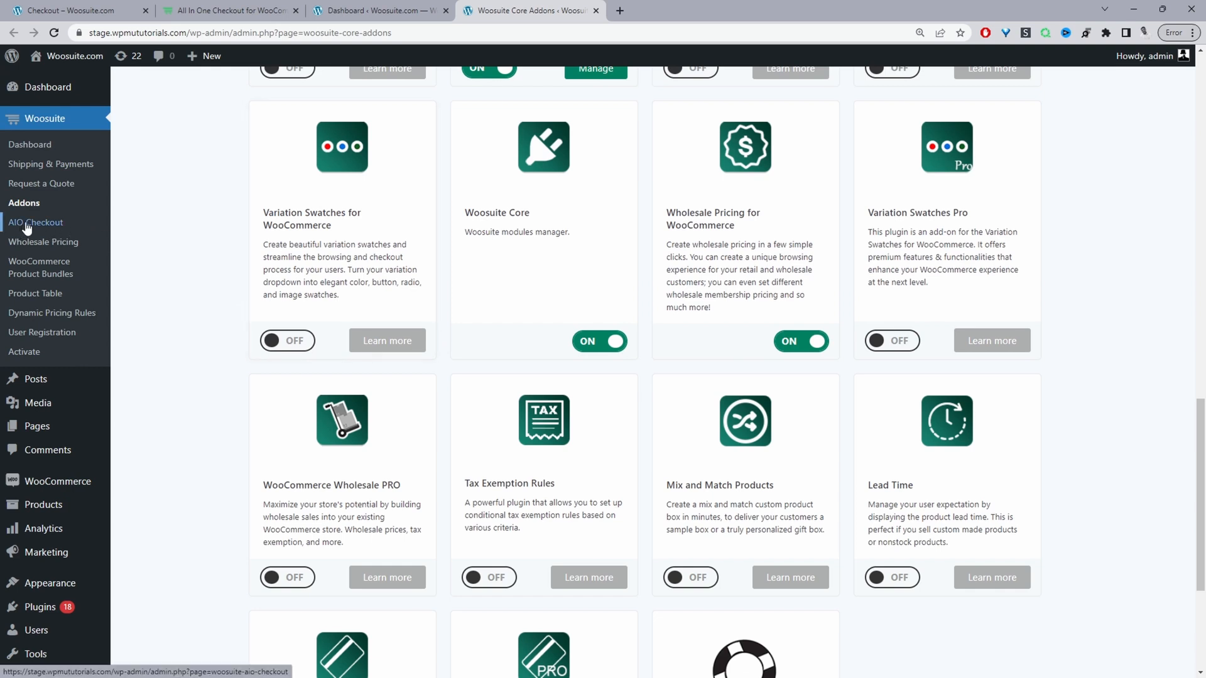
Step: Go to the AIO Checkout dashboard from the admin sidebar
click(35, 223)
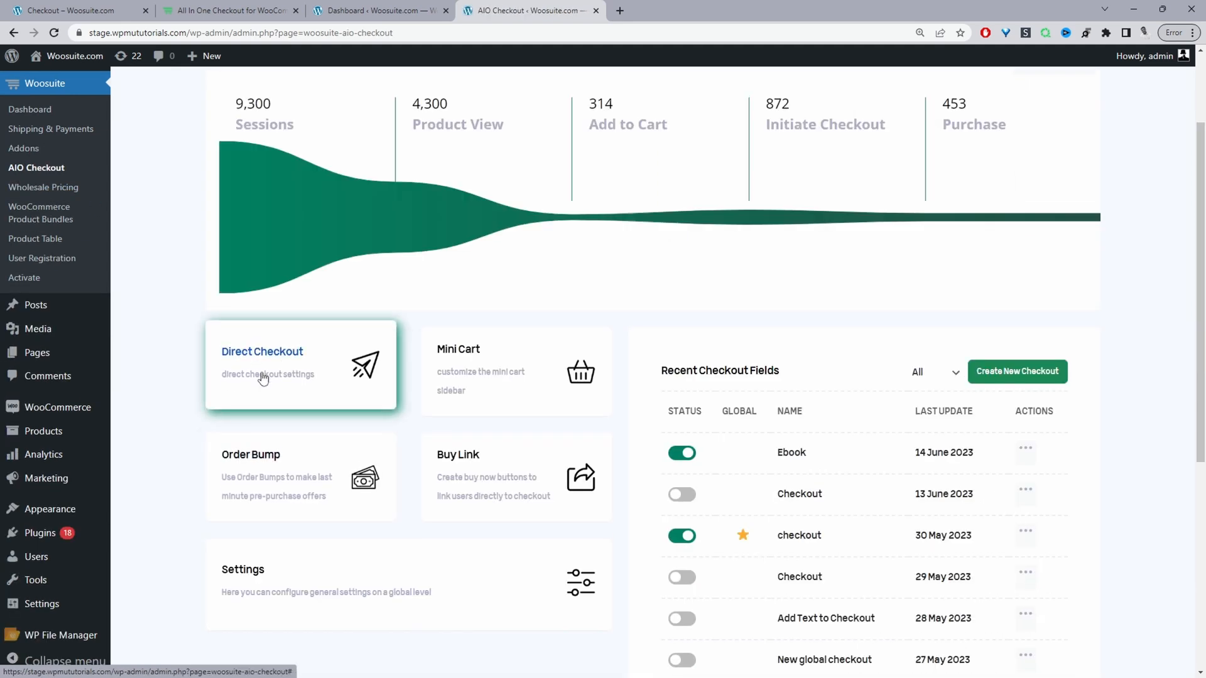
Step: Enable Direct Checkout with Buy Now text 'Add to cart', save, and return to the Banana Chips page
click(261, 365)
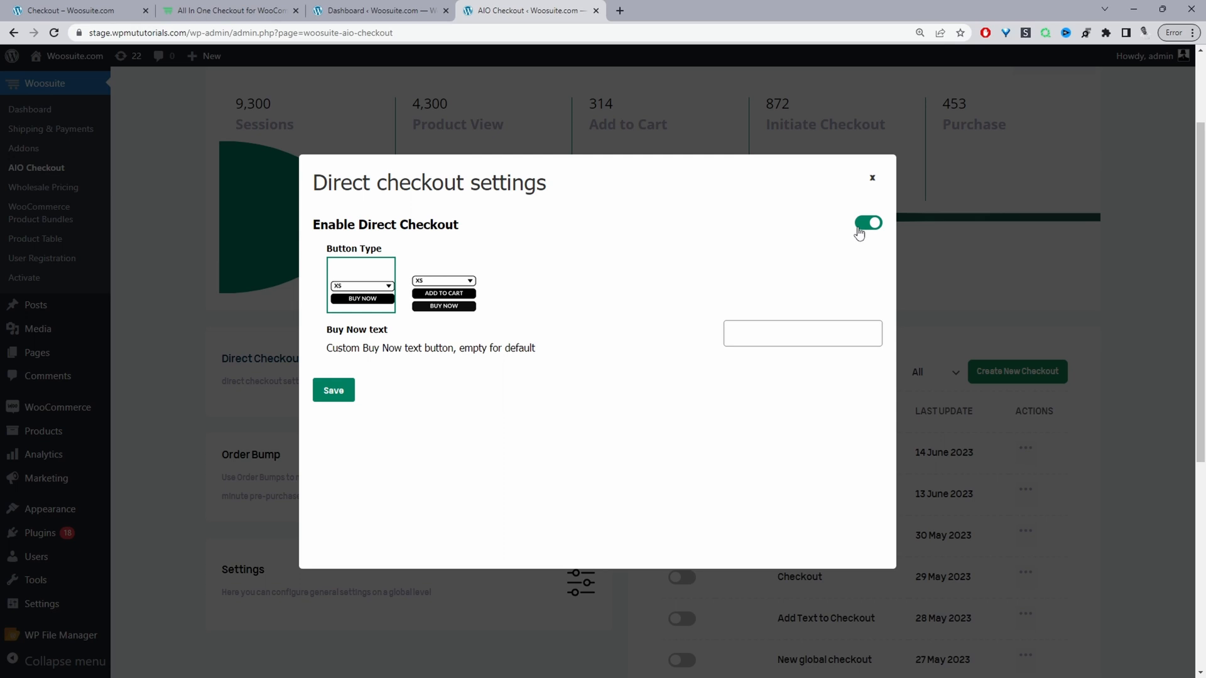
mouse_move(576, 273)
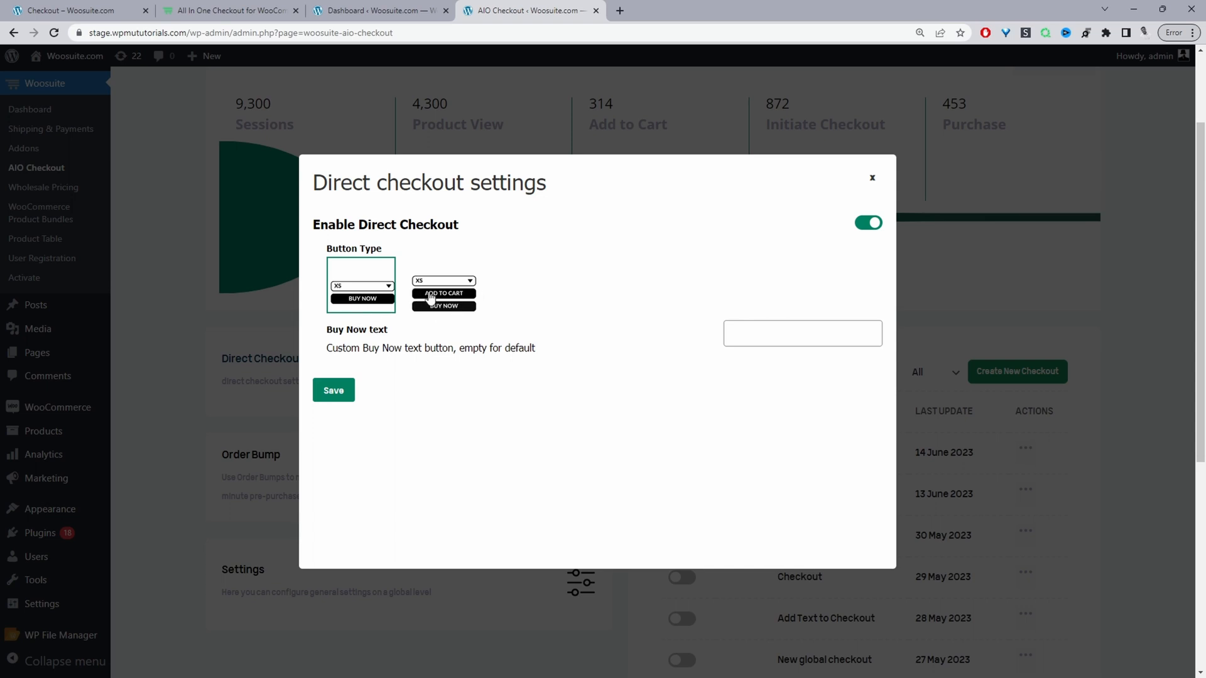
mouse_move(448, 323)
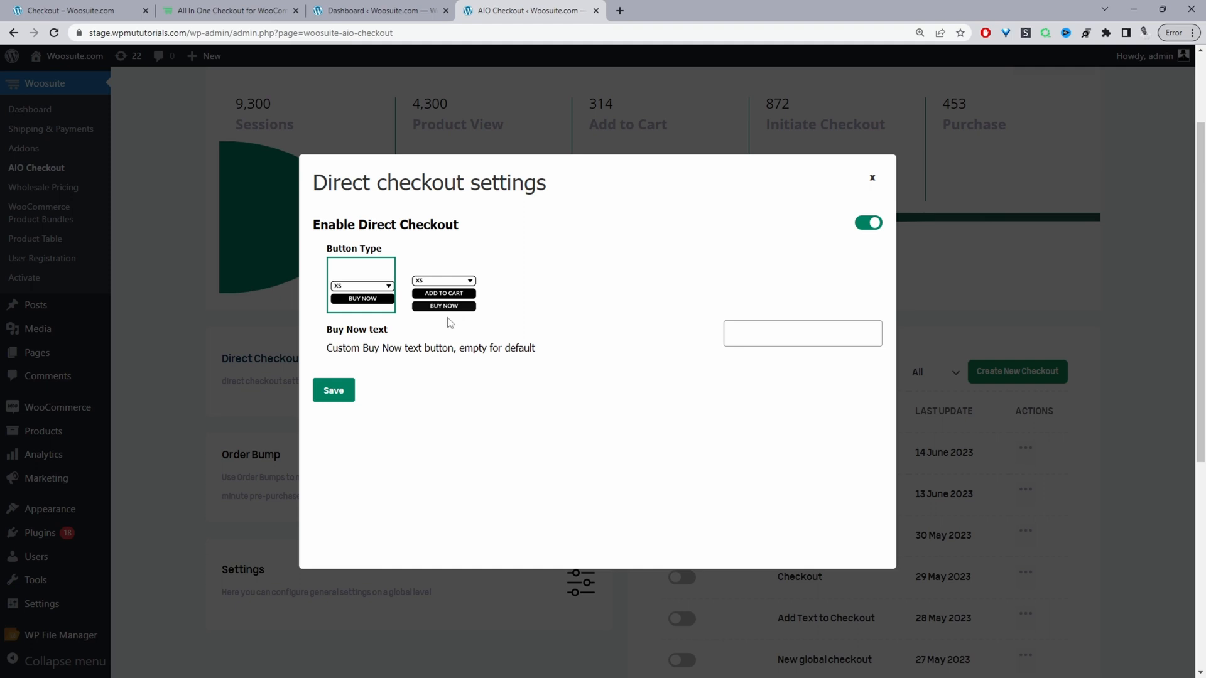
click(802, 332)
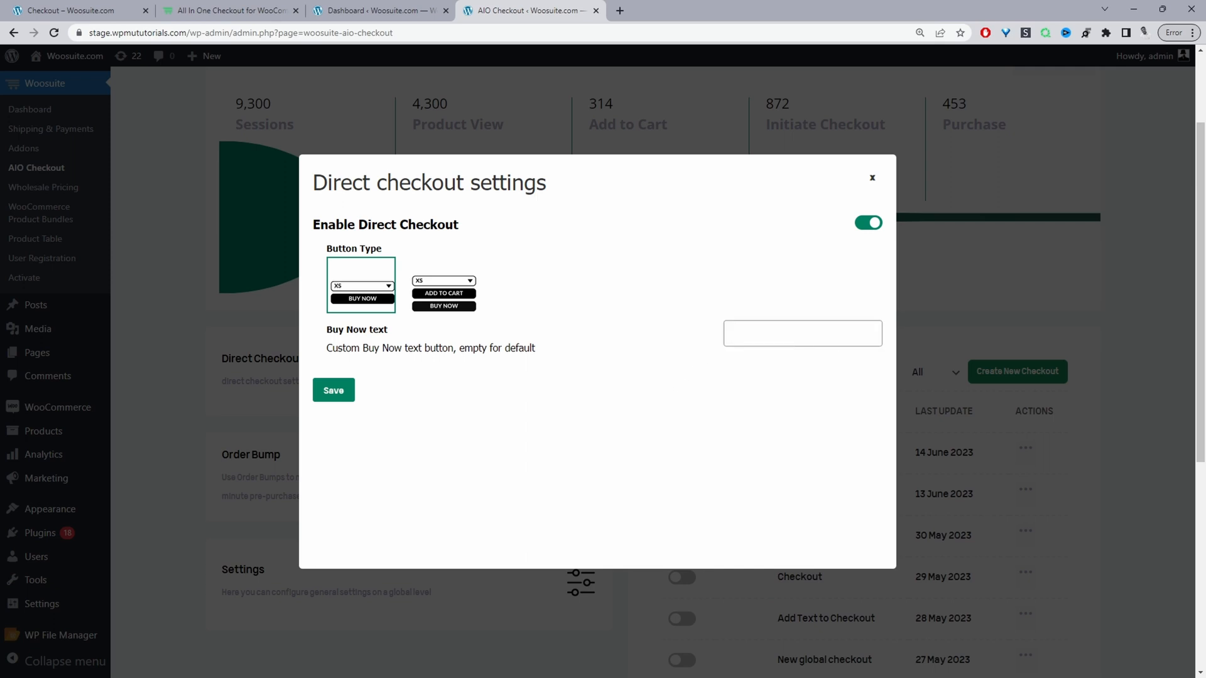
text(art)
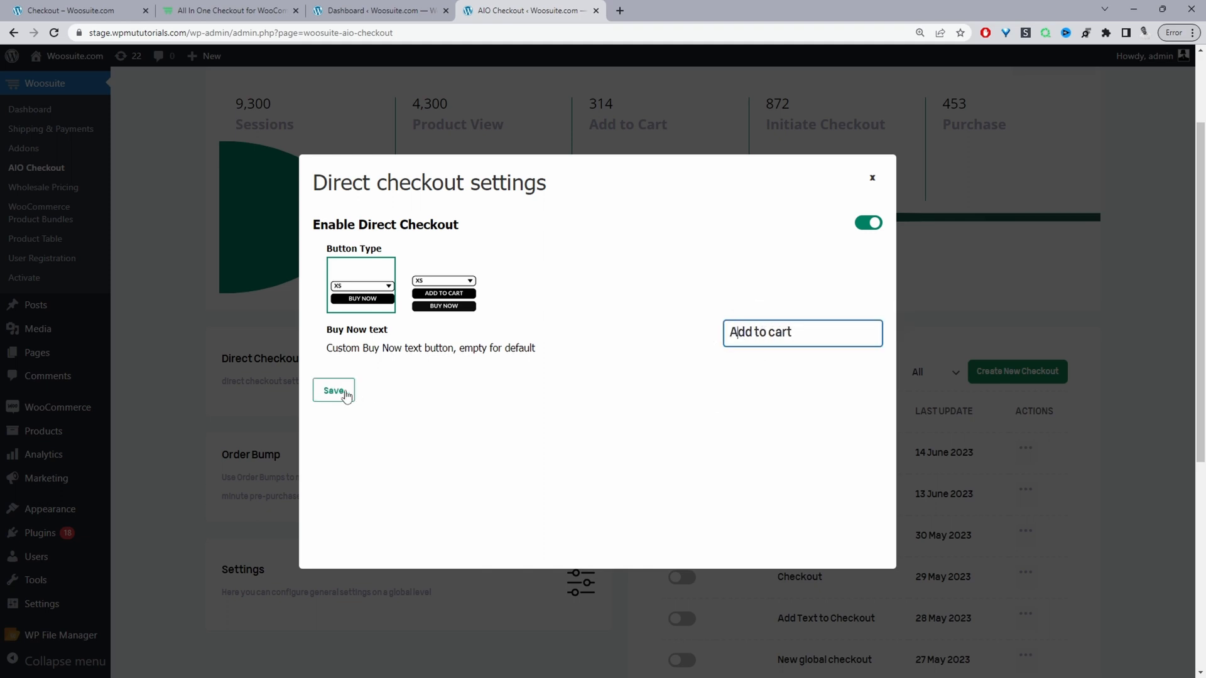
click(333, 390)
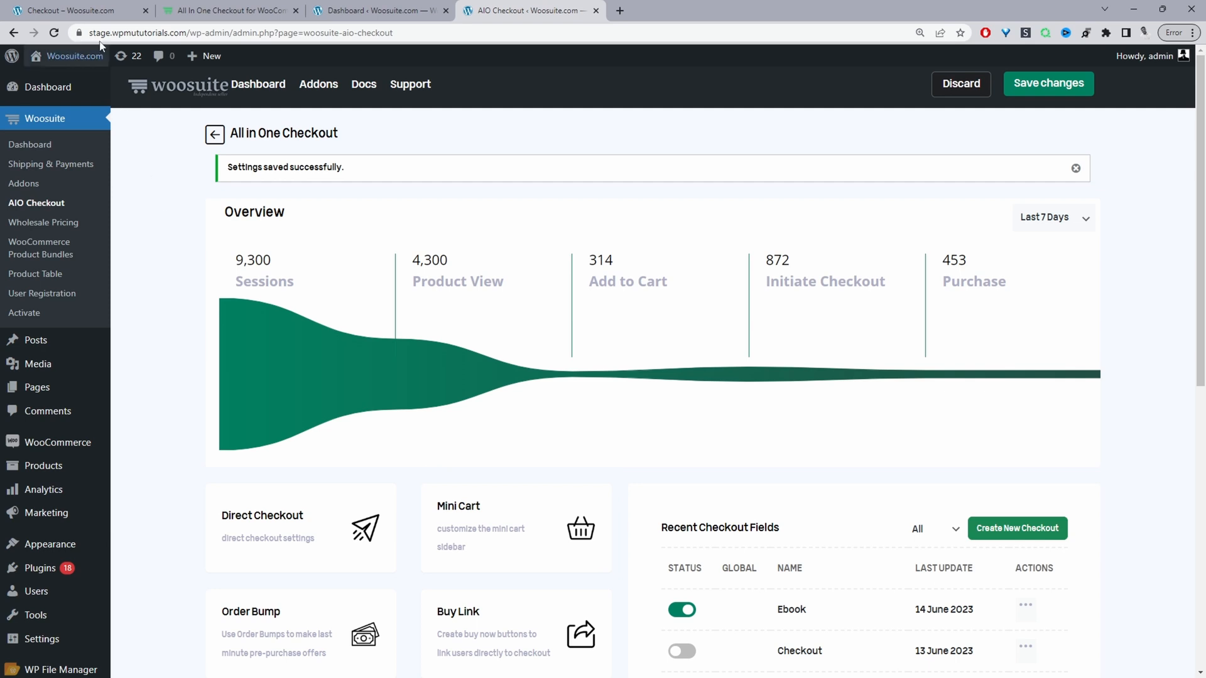
mouse_move(743, 444)
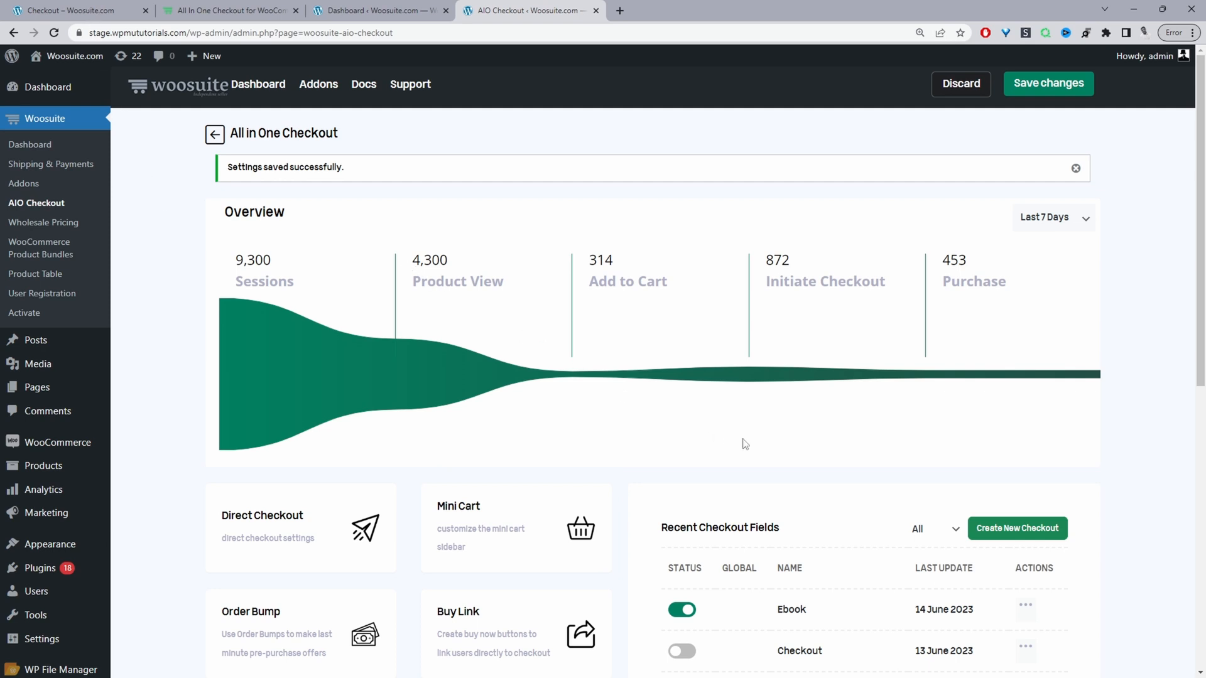
click(73, 10)
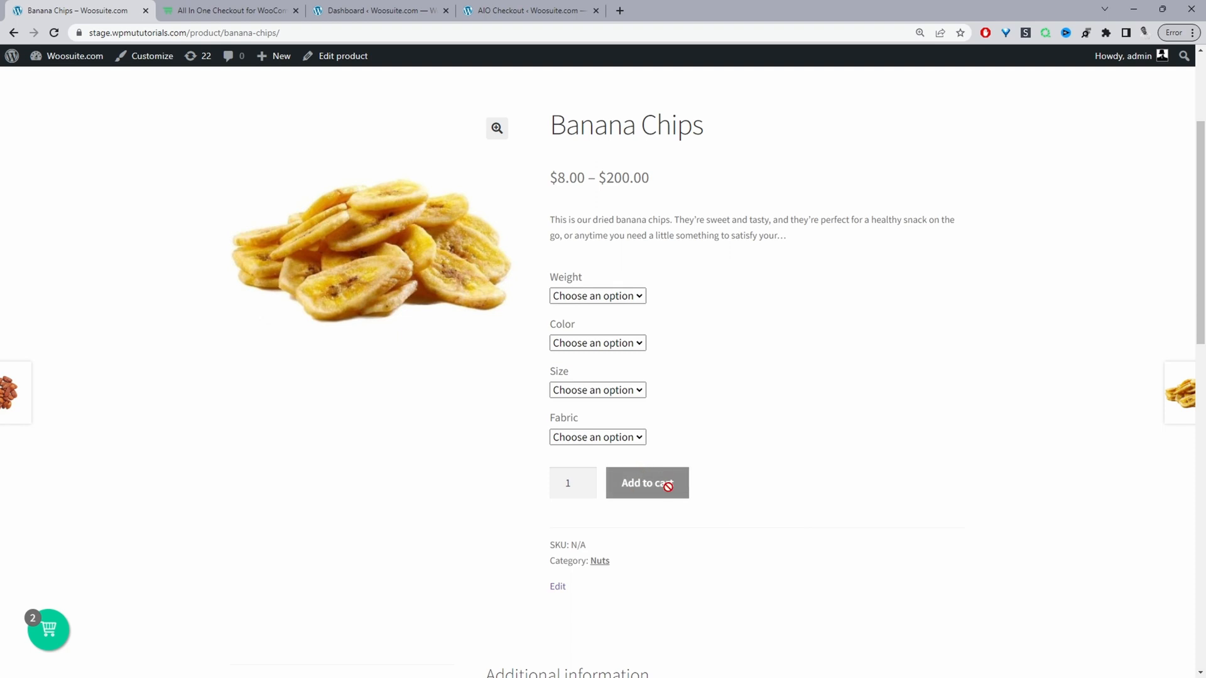
Step: Choose 100G weight and a fabric for Banana Chips before adding to cart
click(596, 295)
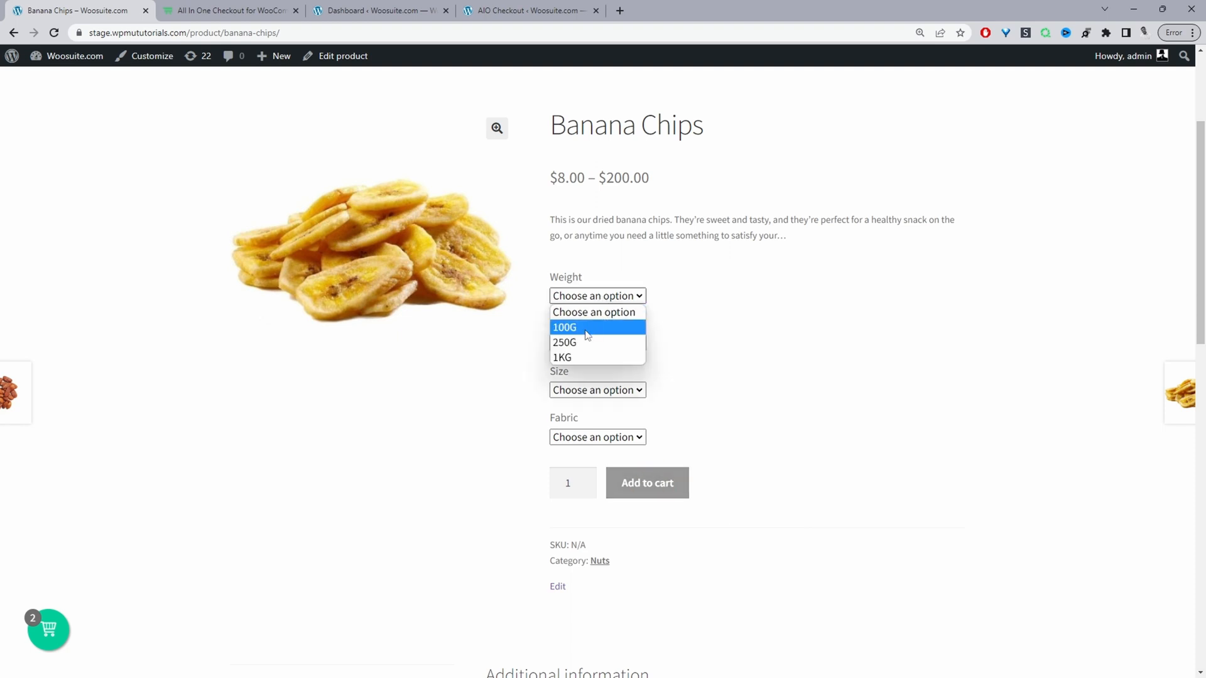
click(564, 326)
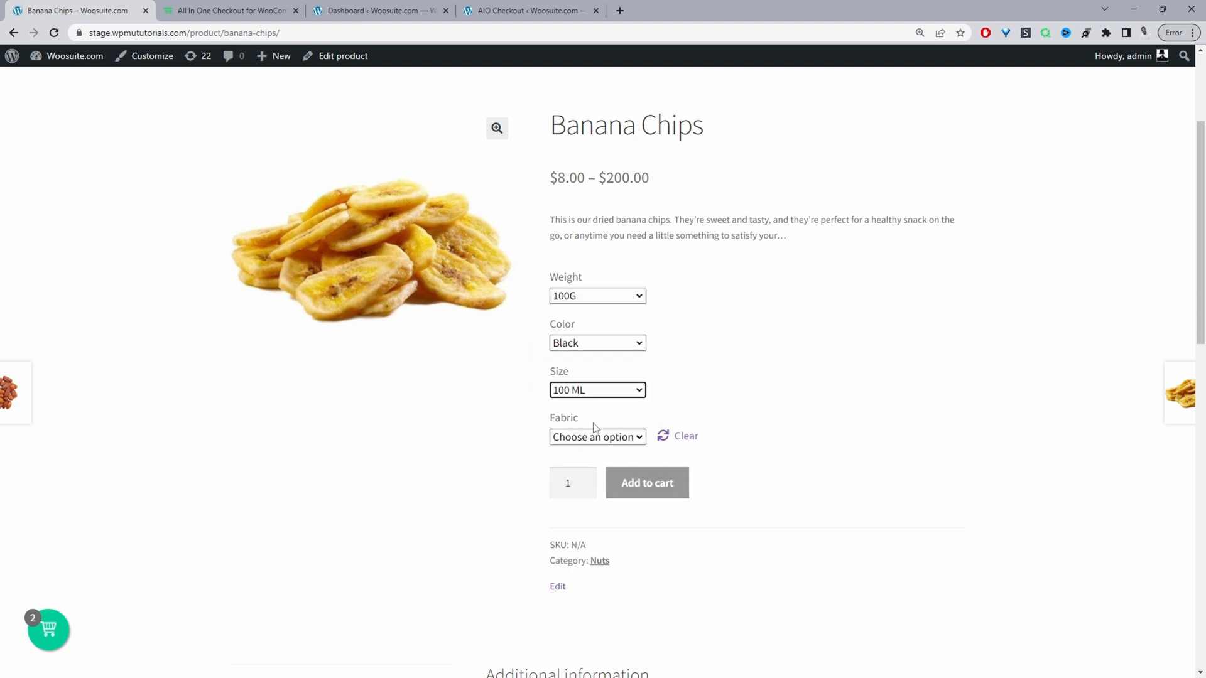
click(597, 437)
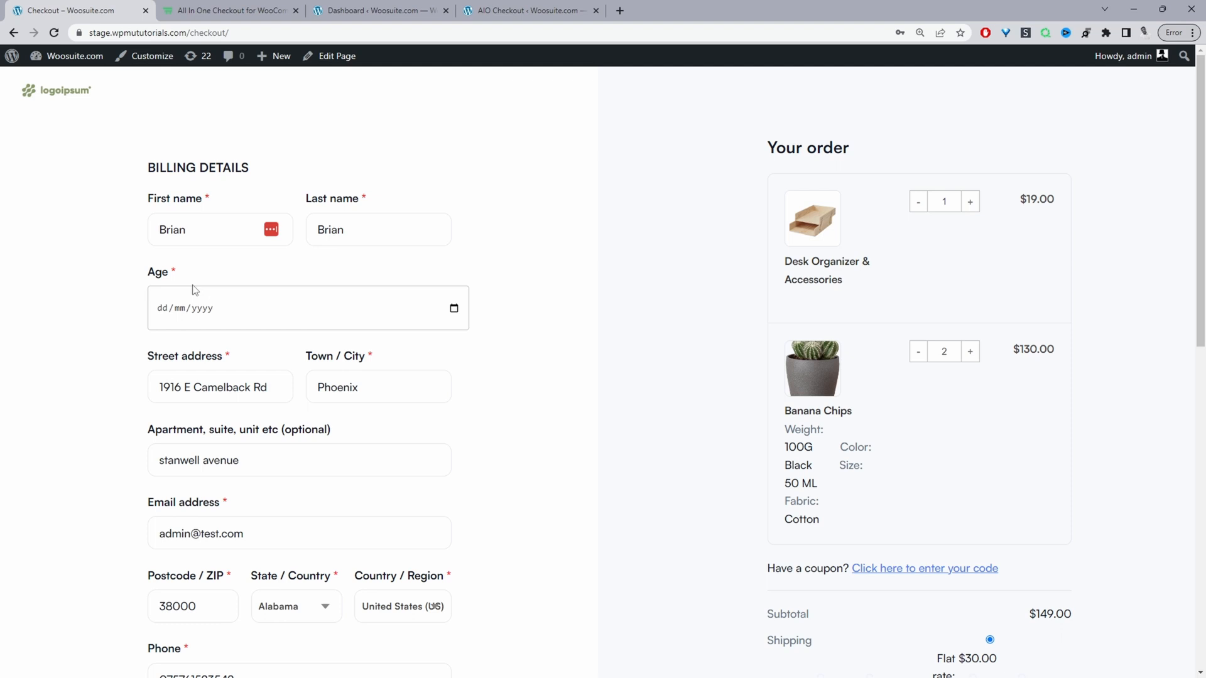
mouse_move(352, 492)
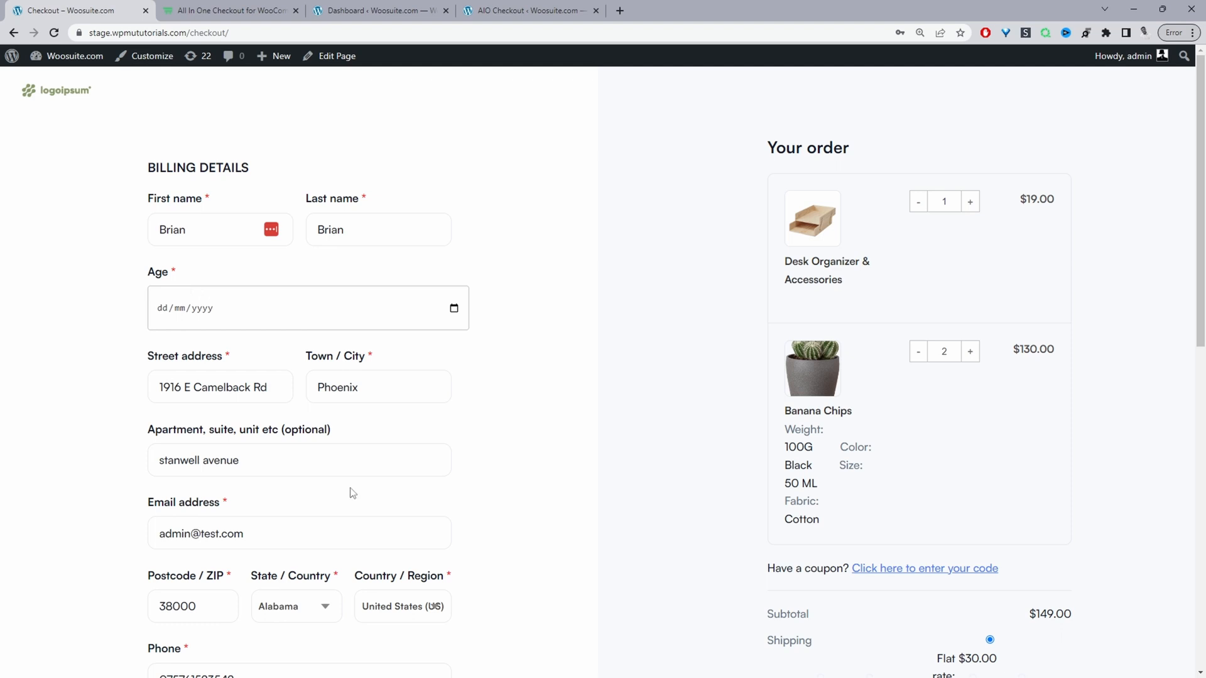